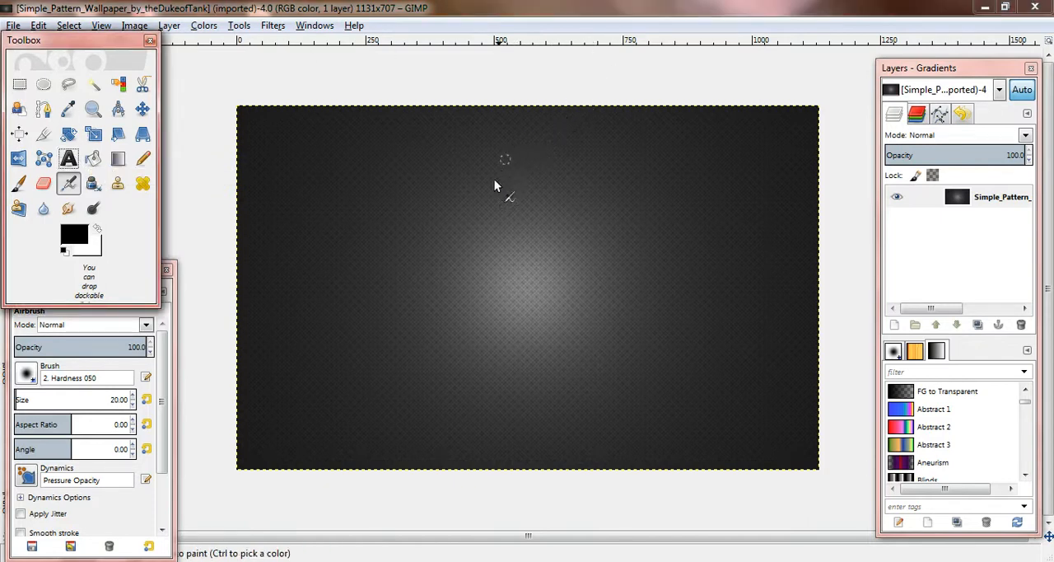
mouse_move(574, 350)
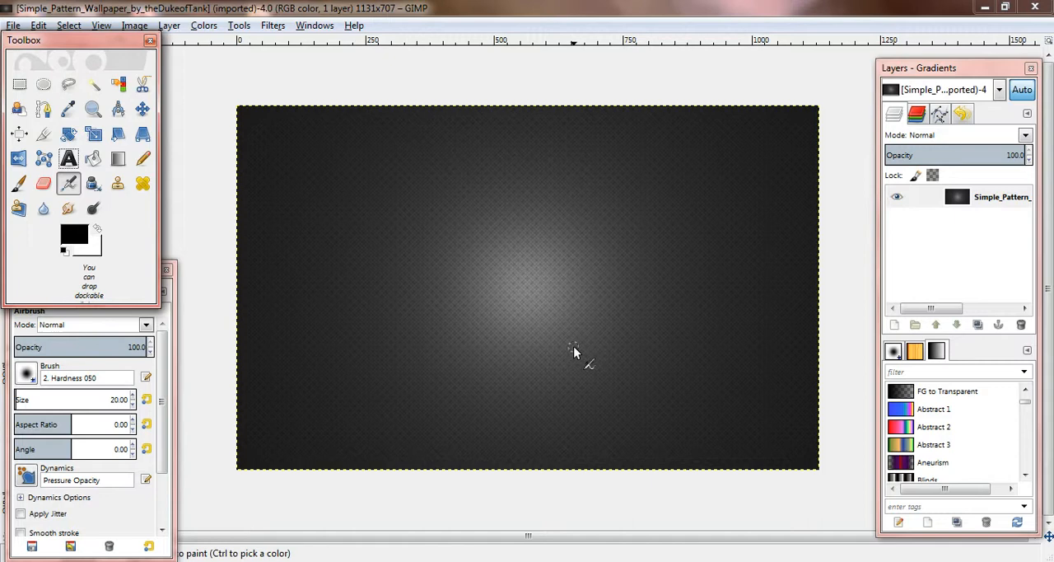
mouse_move(551, 387)
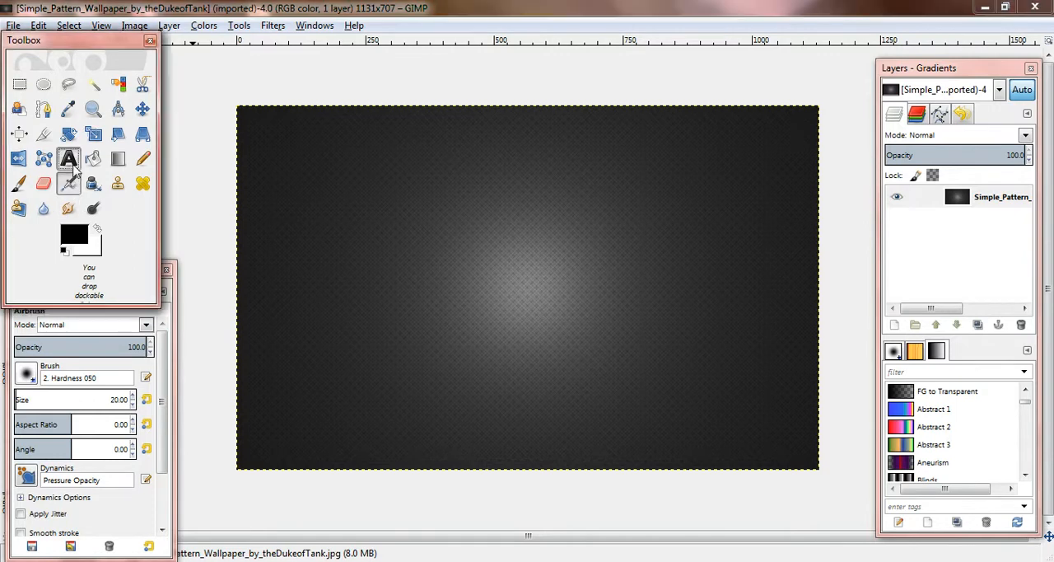
Add a 'Watermark' text layer in the BadaBoom BB font on the wallpaper
left_click(69, 159)
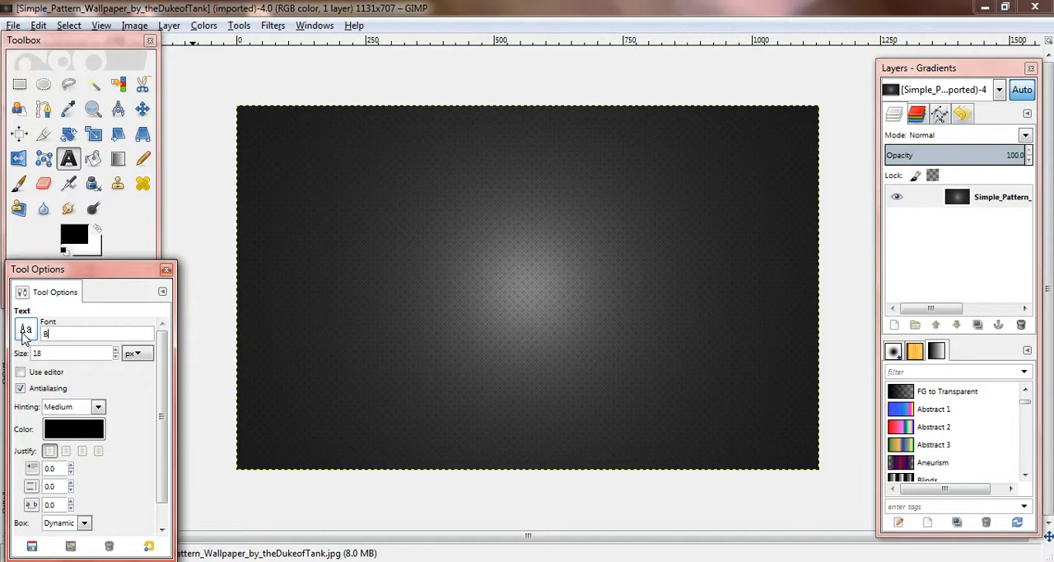
type("BadaBoom BB")
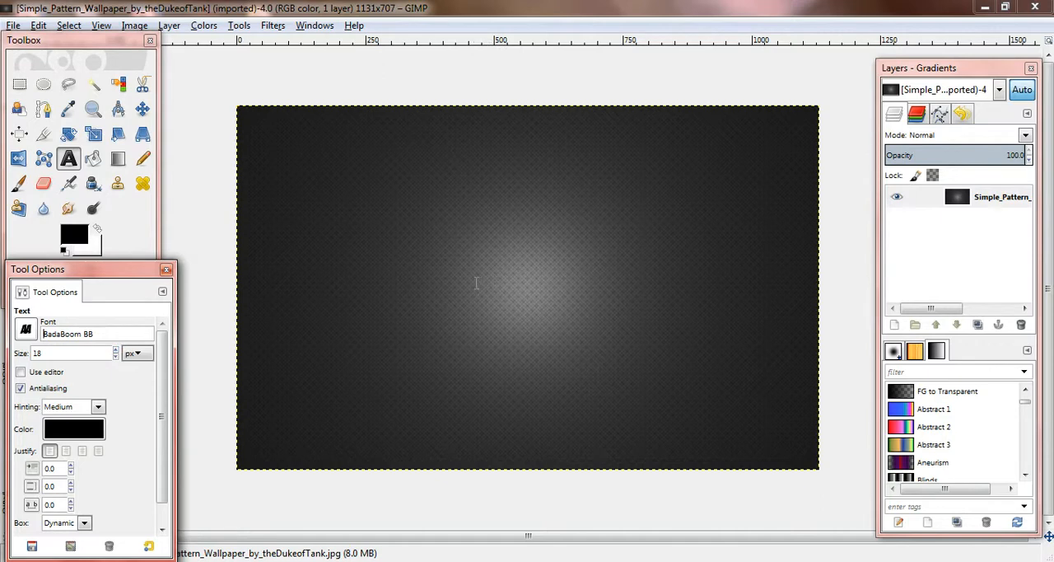
left_click(407, 276)
type("Watermark")
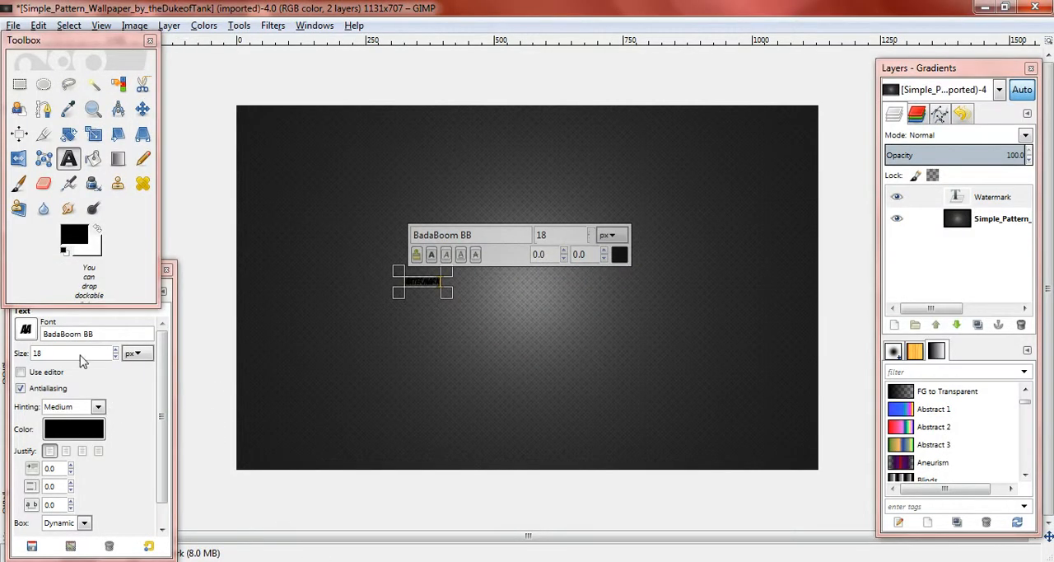
Raise the text Size in Text tool options to enlarge WATERMARK
left_click(115, 349)
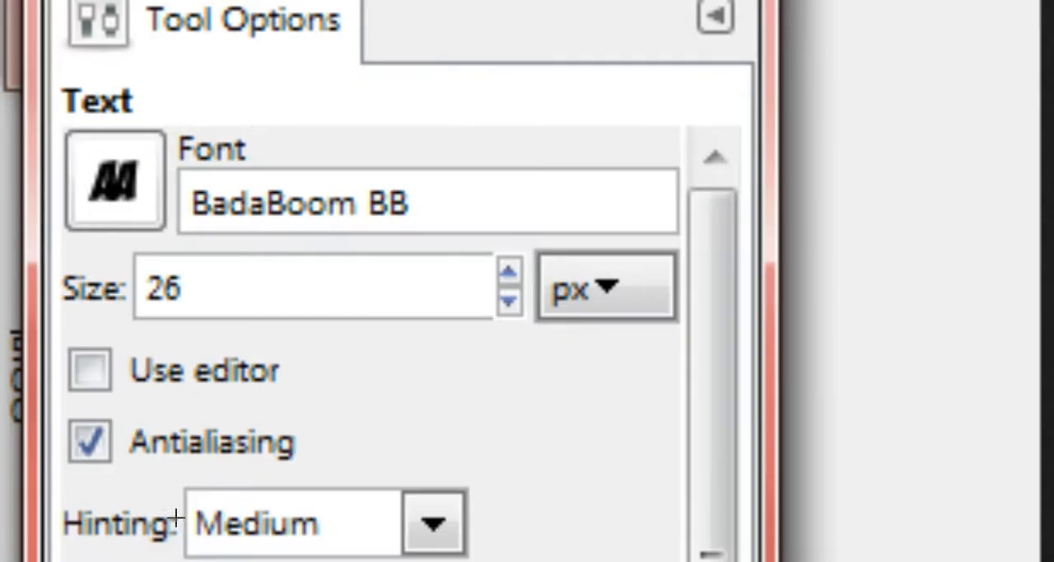
mouse_move(473, 254)
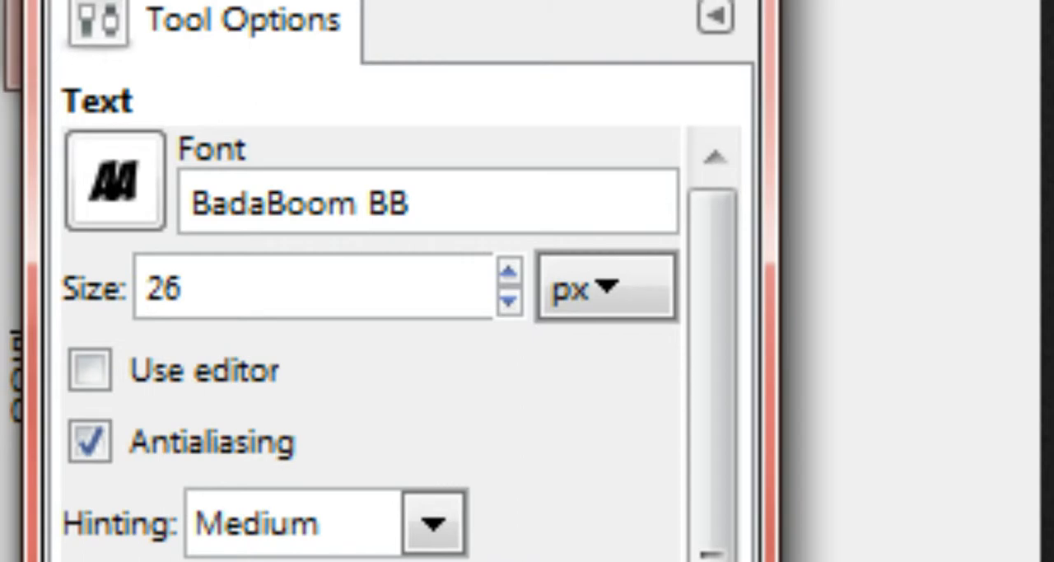
mouse_move(479, 243)
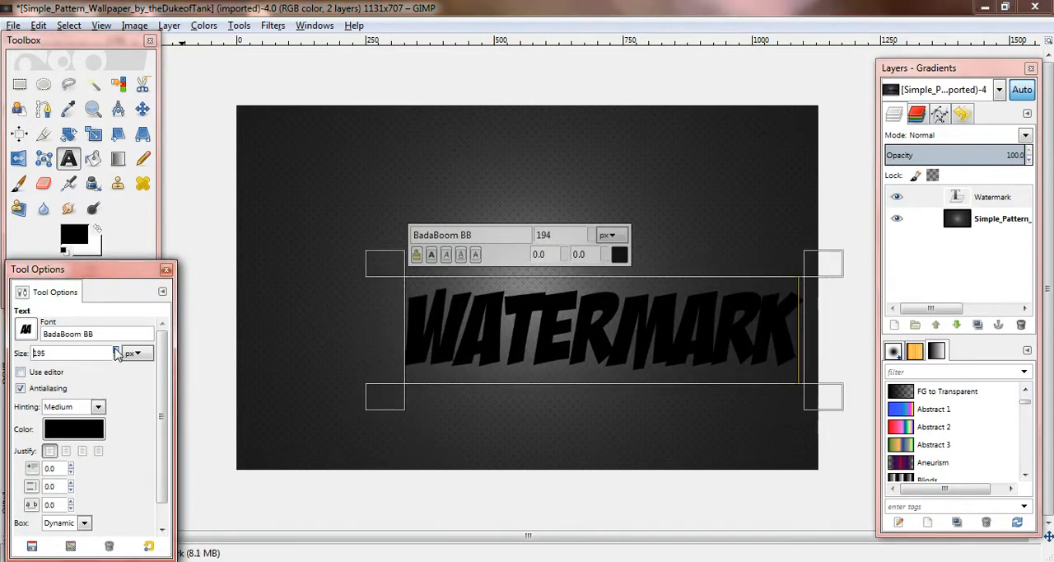
Set the WATERMARK text colour to white and centre it on the image
left_click(74, 428)
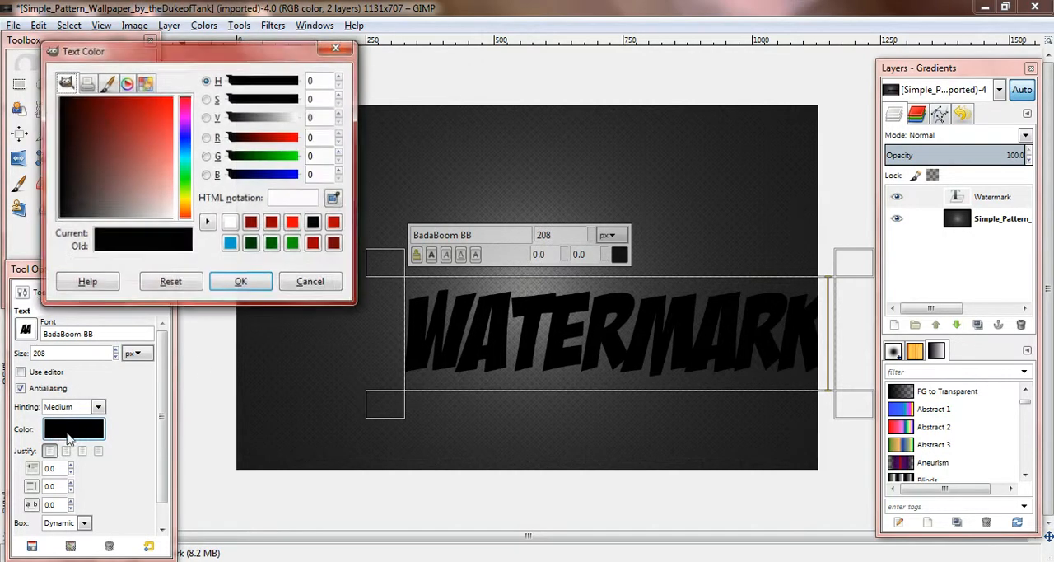
left_click(241, 281)
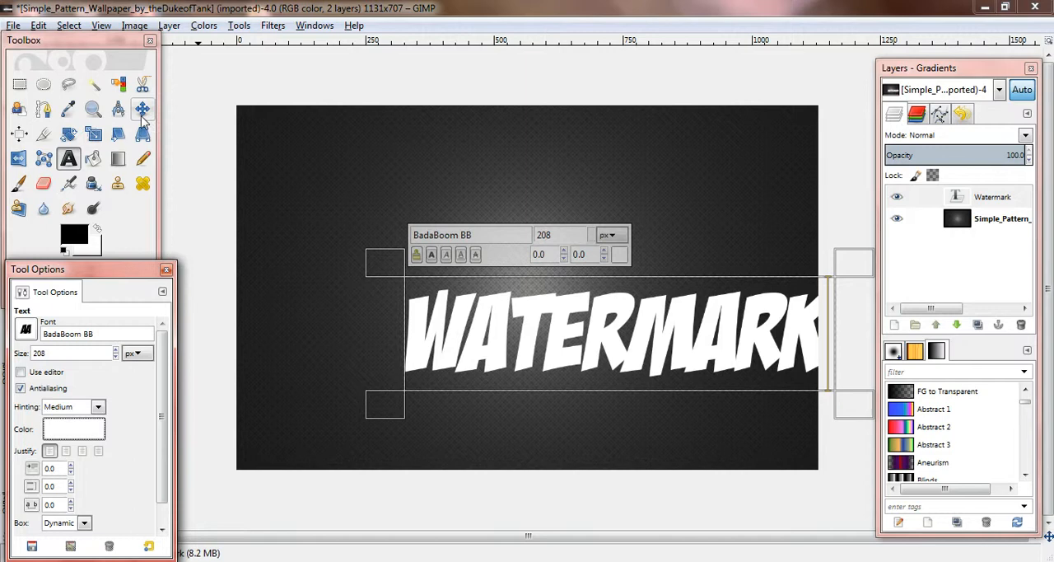
left_click(143, 109)
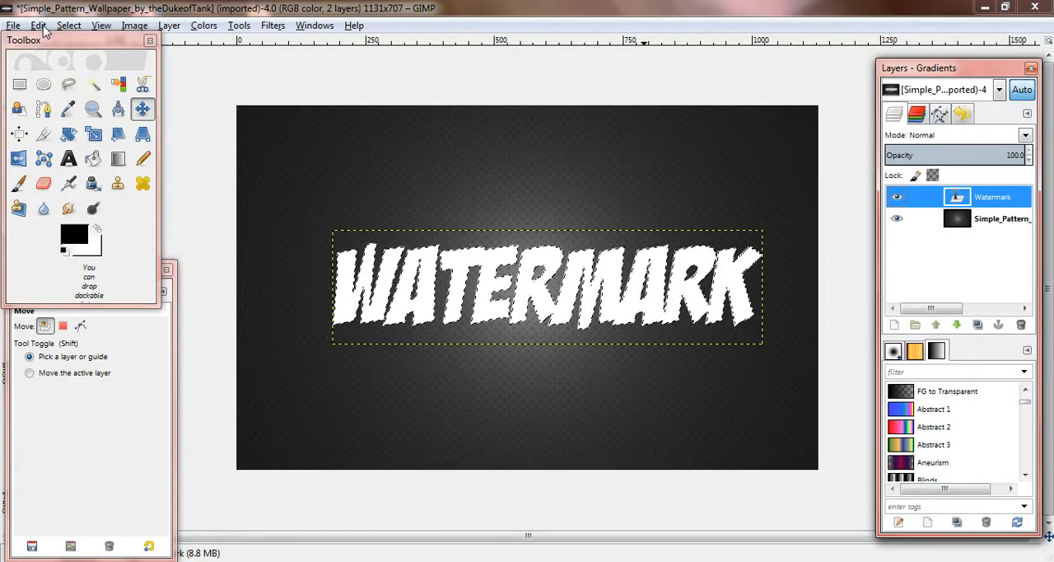
Grow a selection from the letters and bucket-fill it black onto the Watermark layer
left_click(69, 25)
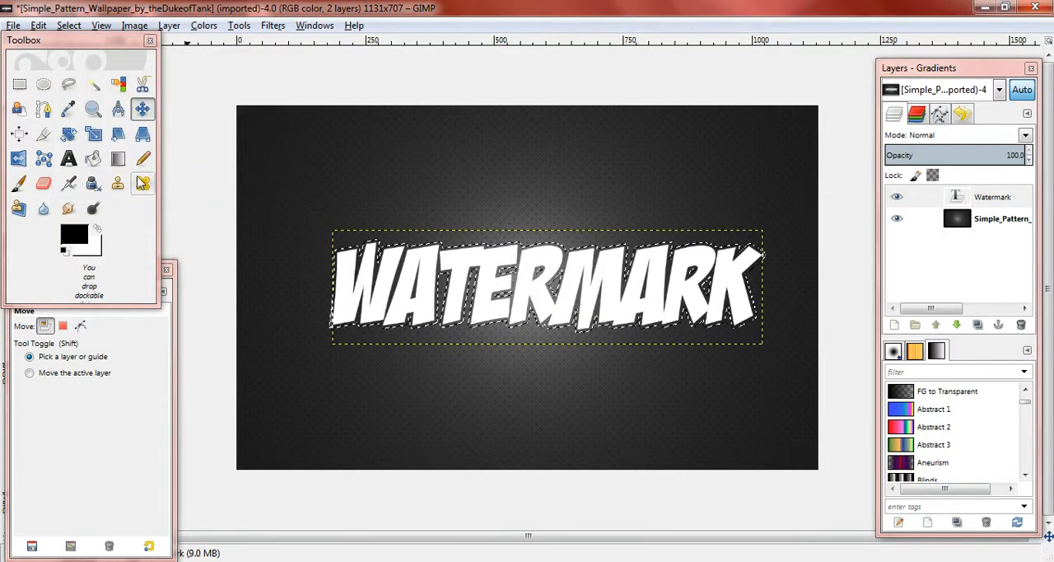
left_click(93, 158)
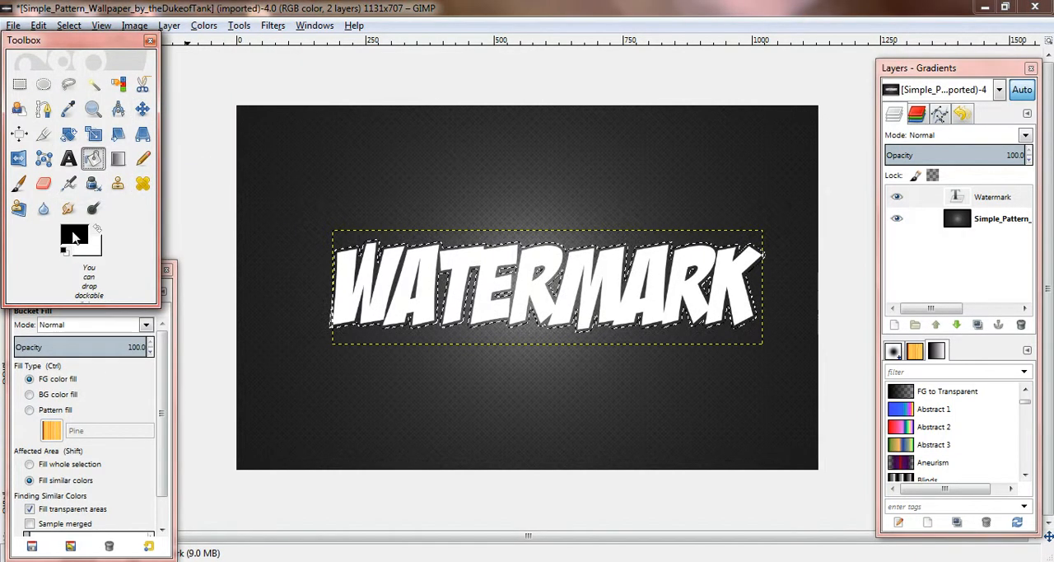
left_click(391, 321)
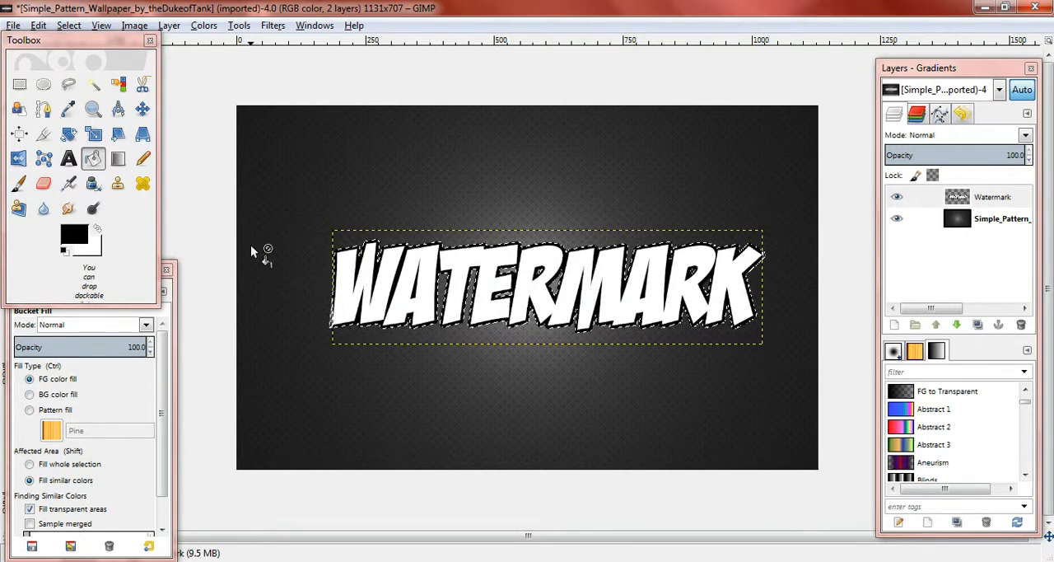
mouse_move(827, 164)
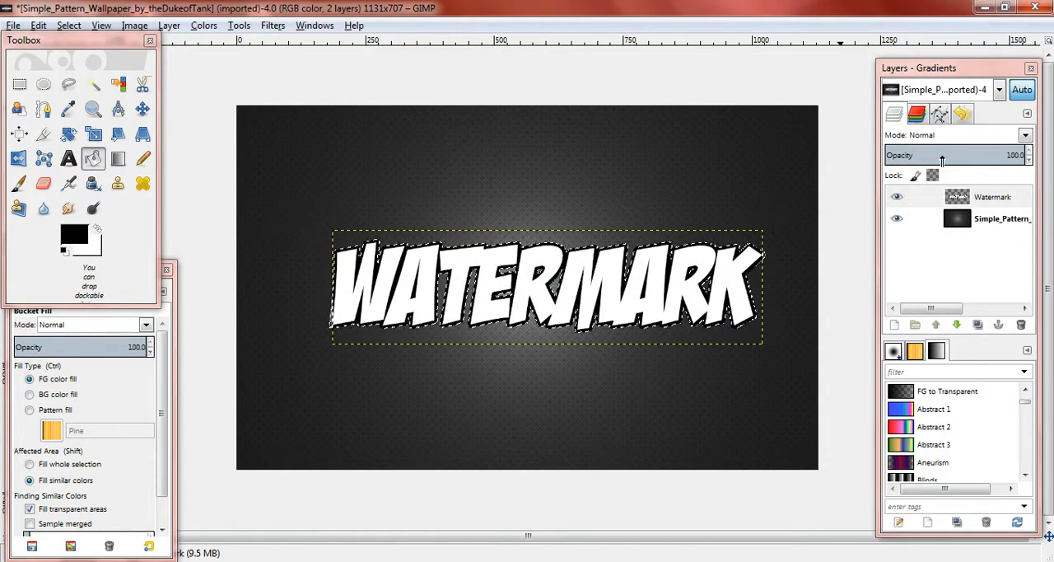
Set the Watermark layer opacity to 11% and add a new text layer
left_click(993, 195)
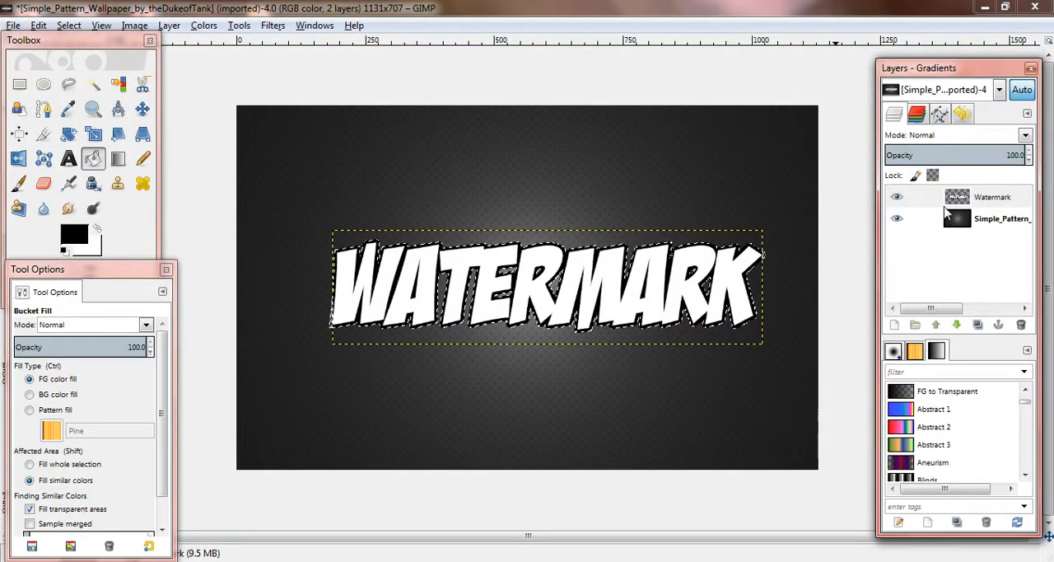
left_click(992, 197)
type("11")
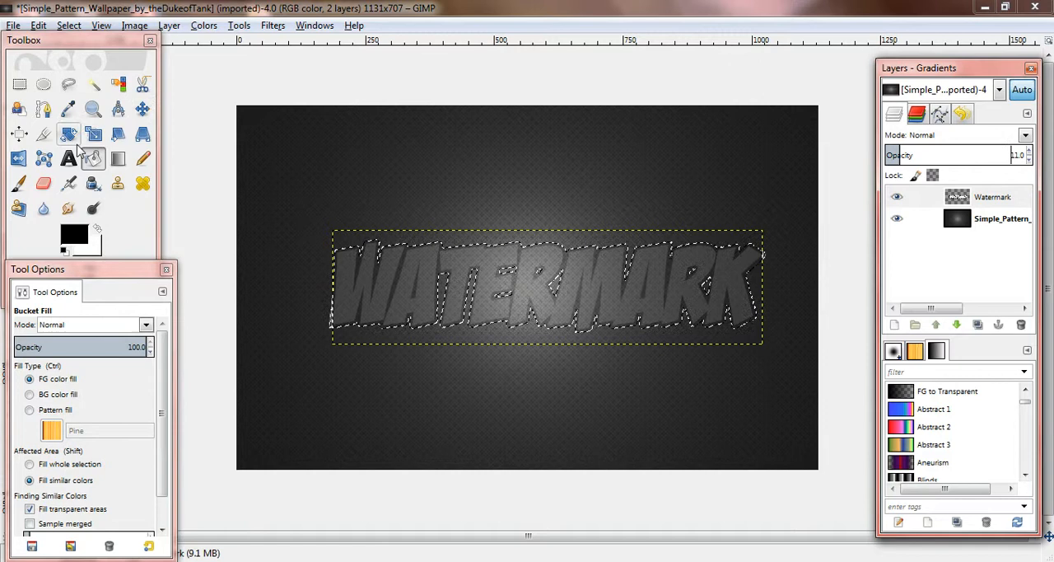
left_click(69, 158)
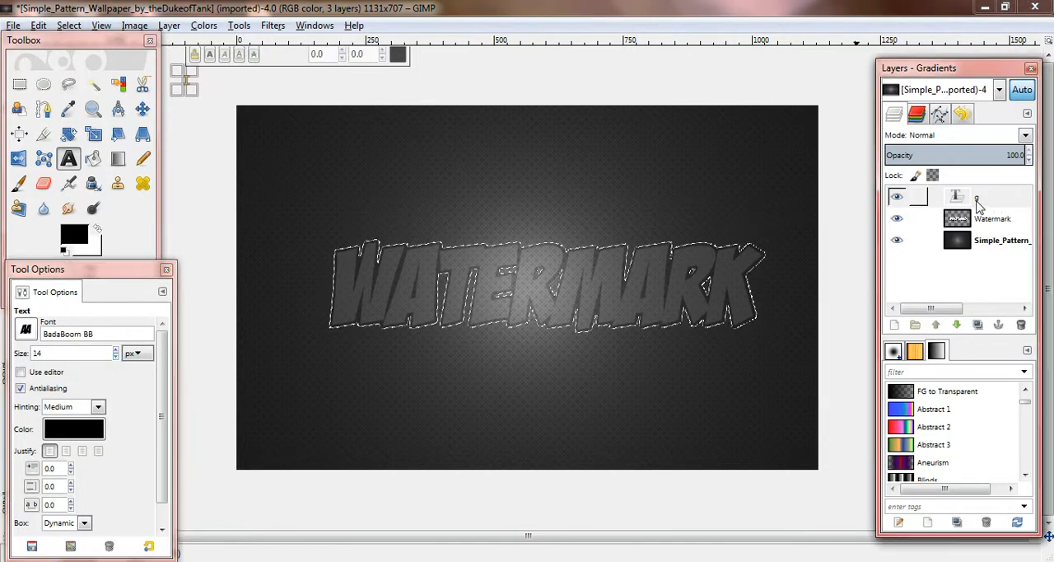
Lower the Watermark layer's opacity from 11% to 5%
left_click(975, 197)
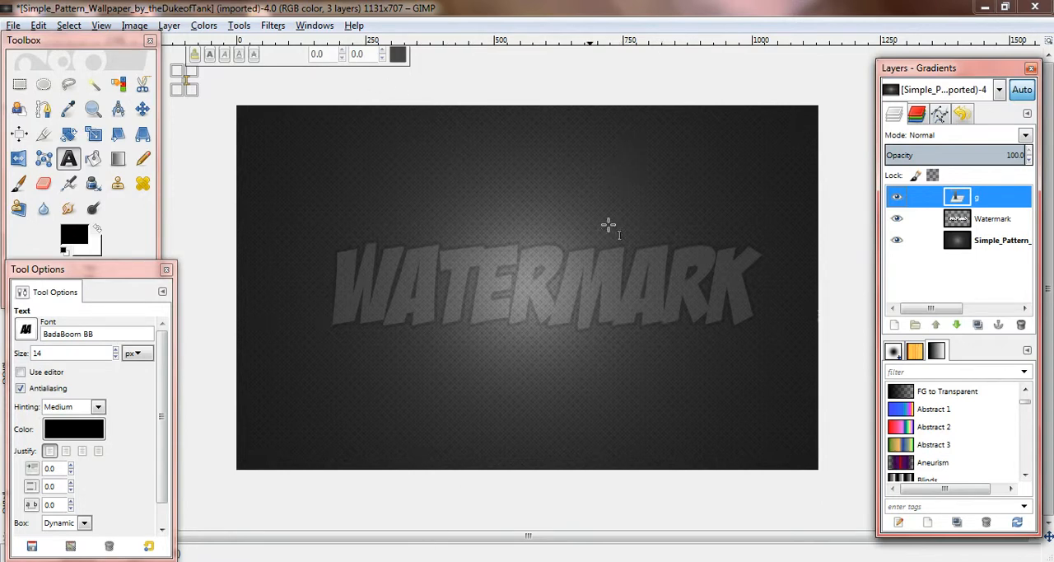
mouse_move(179, 341)
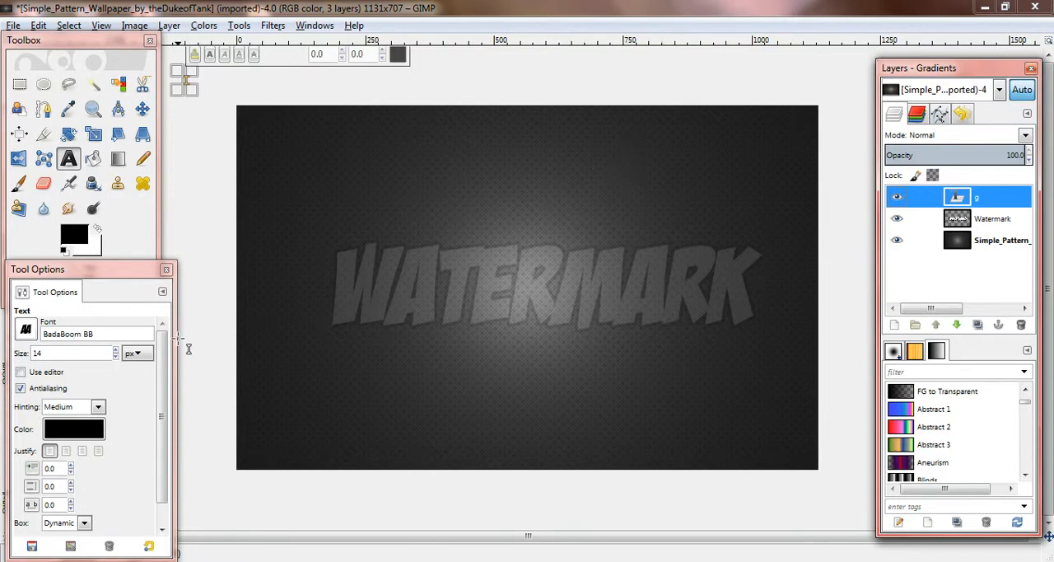
left_click(993, 218)
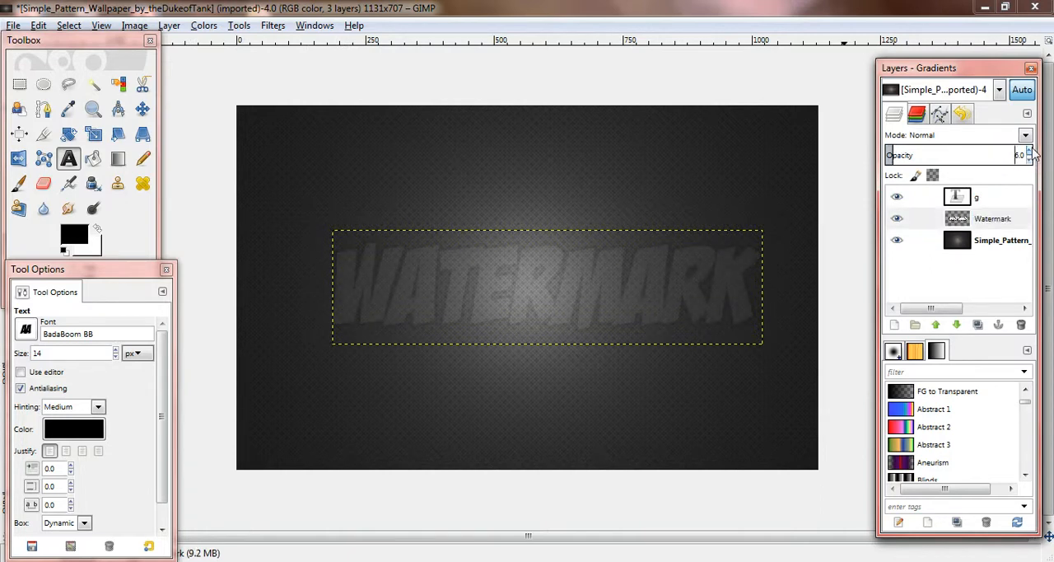
mouse_move(606, 220)
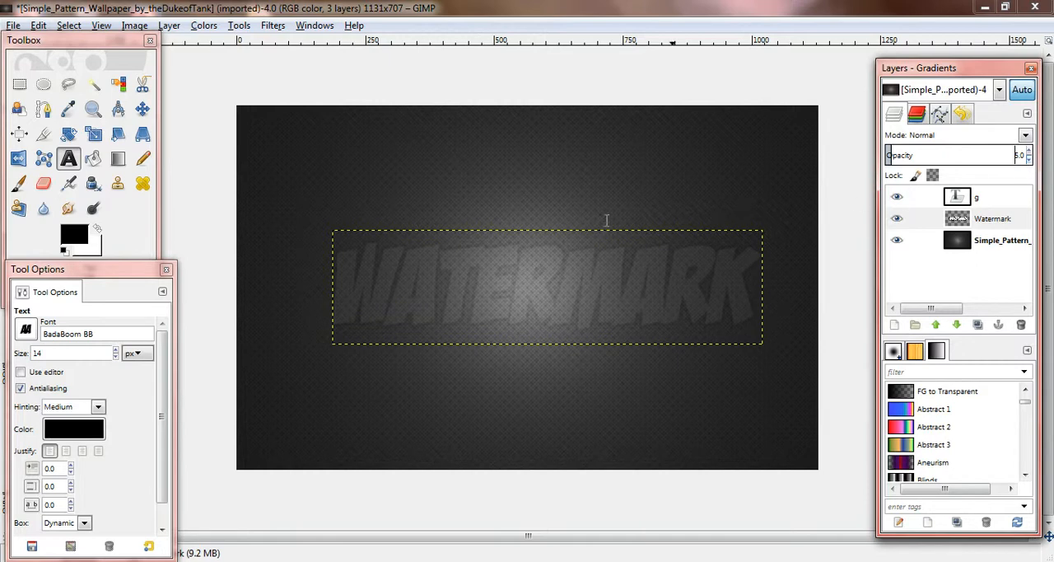
mouse_move(180, 72)
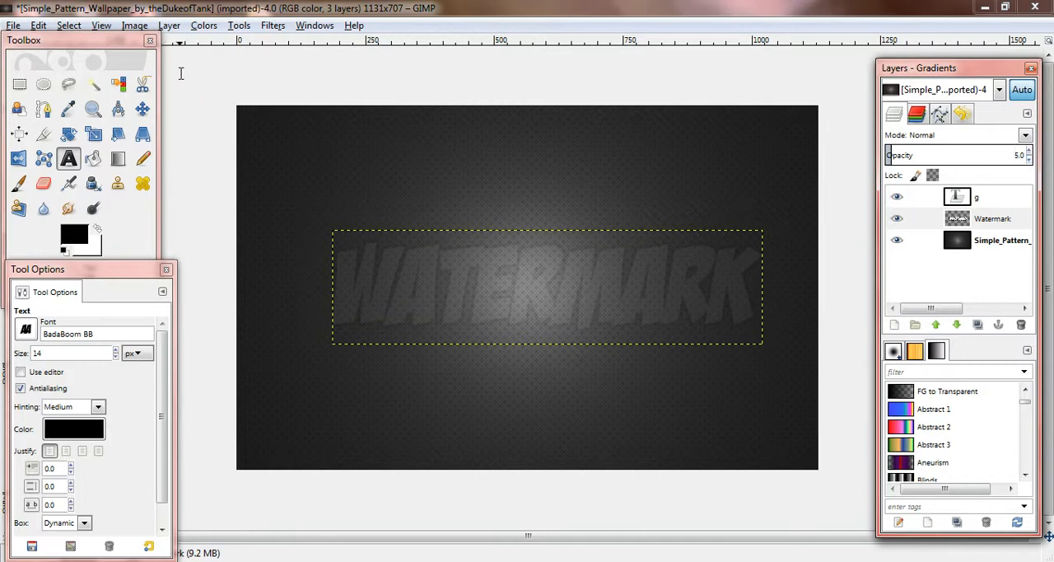
left_click(956, 198)
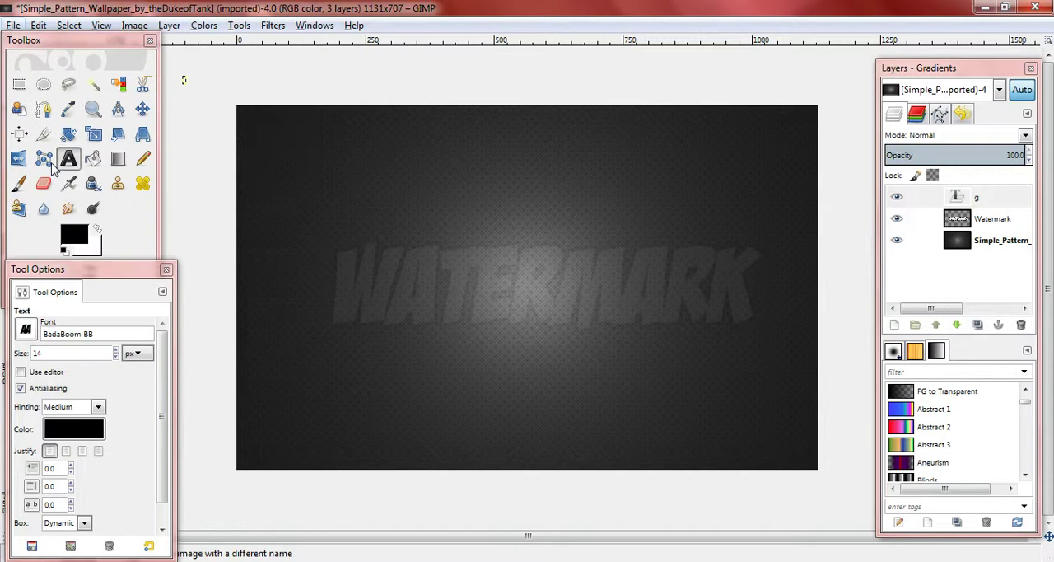
left_click(13, 24)
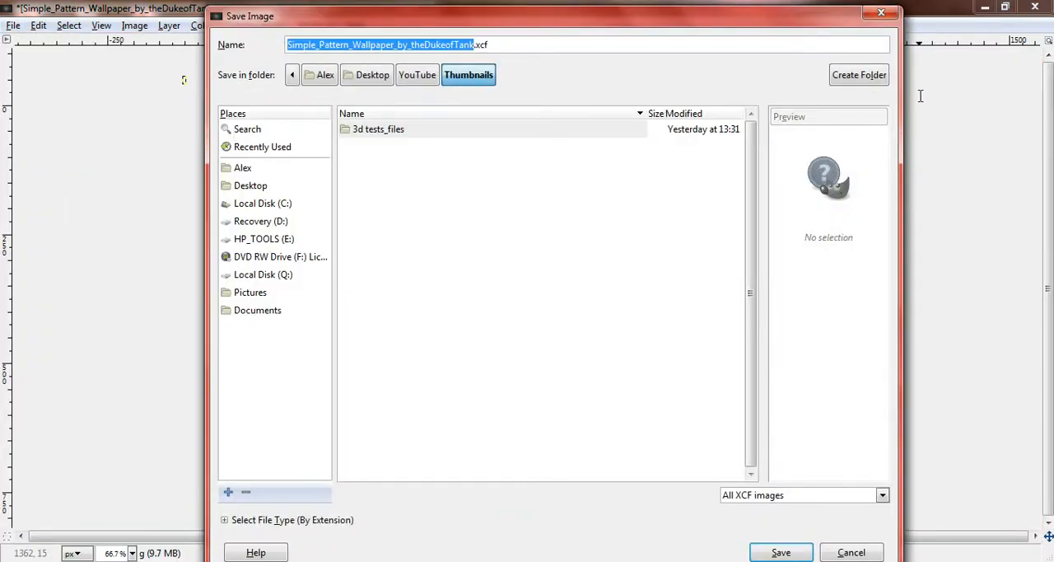
left_click(882, 494)
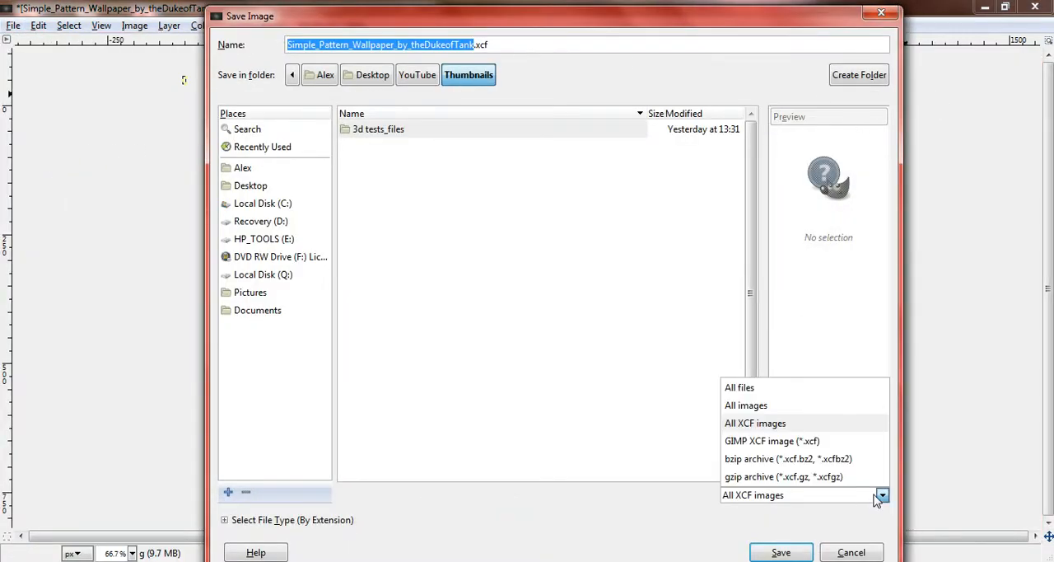
left_click(745, 404)
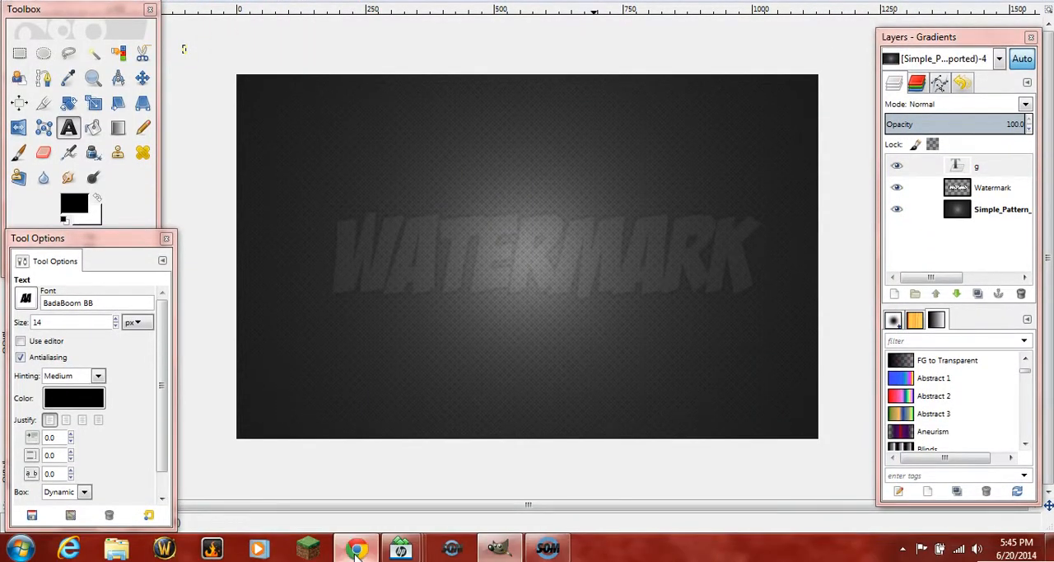
left_click(355, 547)
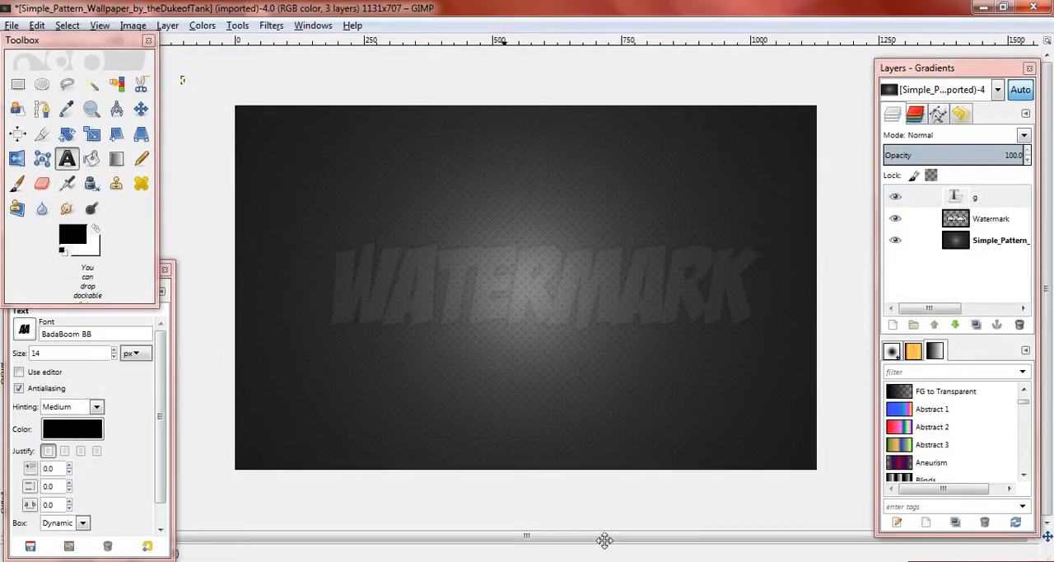
mouse_move(185, 383)
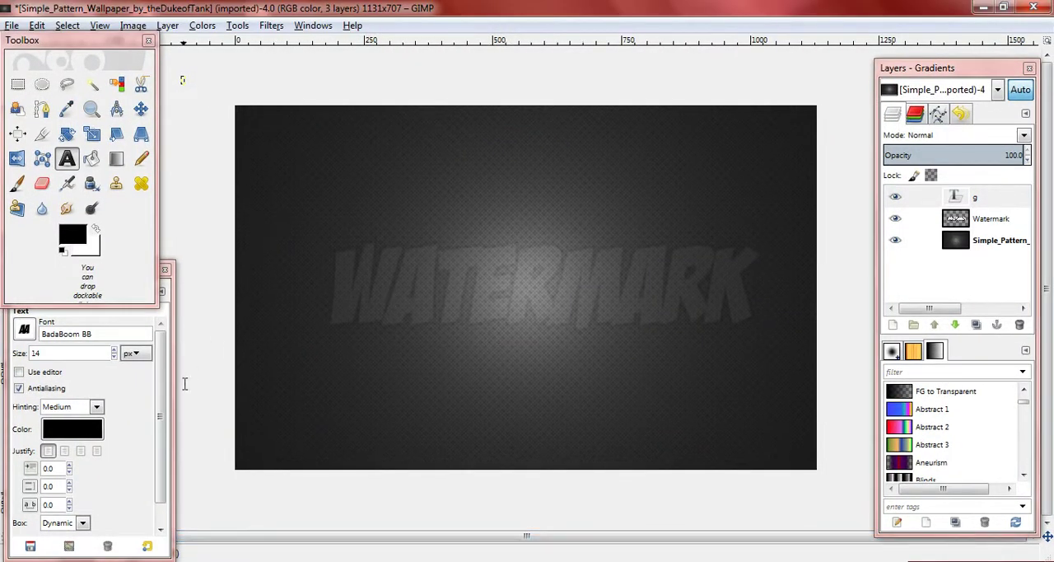